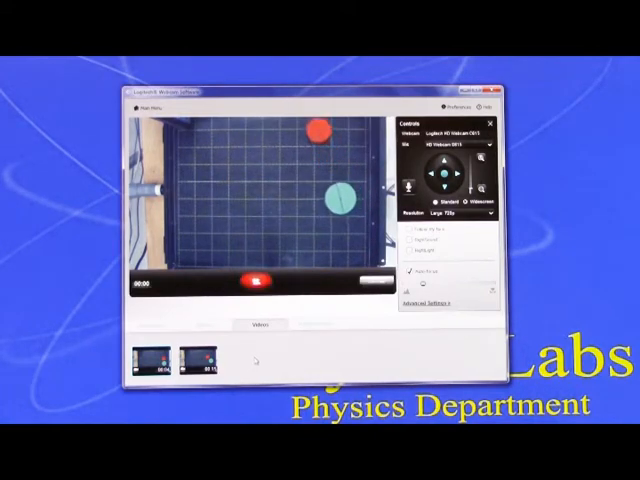
# Stop the recording so the puck clip lands as a third video in the gallery strip
pyautogui.click(254, 280)
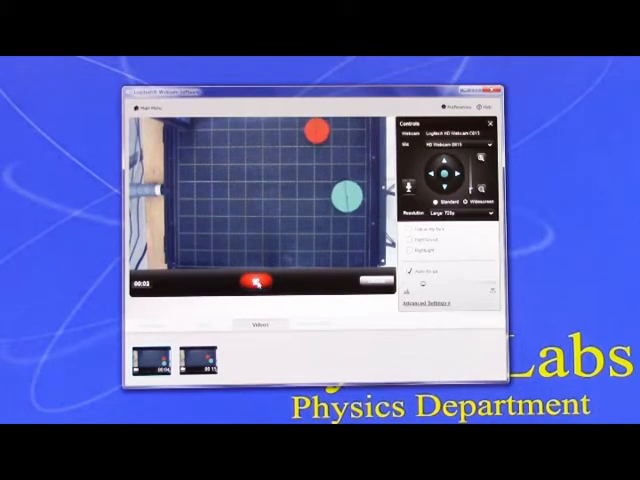
pyautogui.click(252, 278)
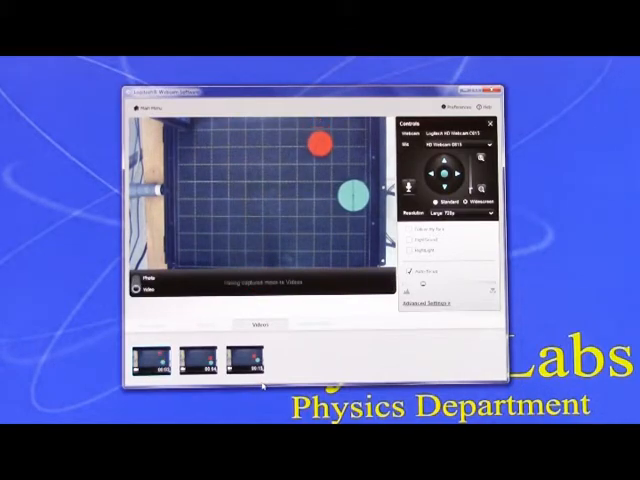